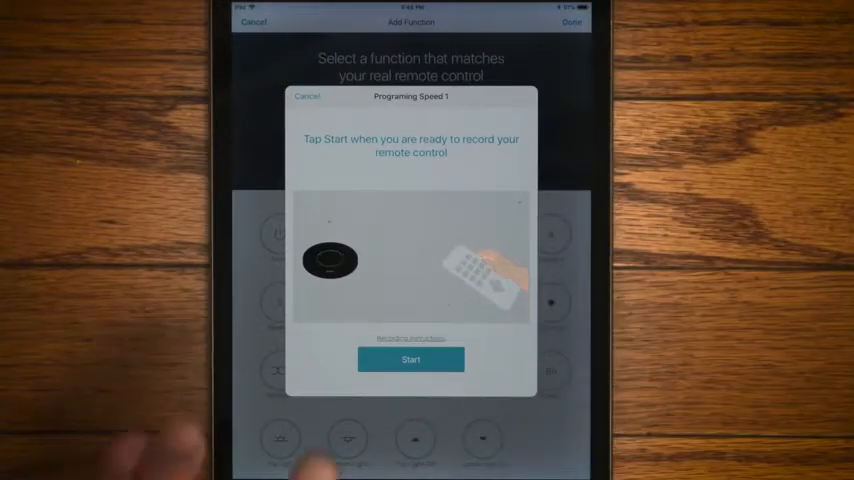
Step: Start recording the remote's Speed 1 signal so Bond Home recognises the remote
click(410, 360)
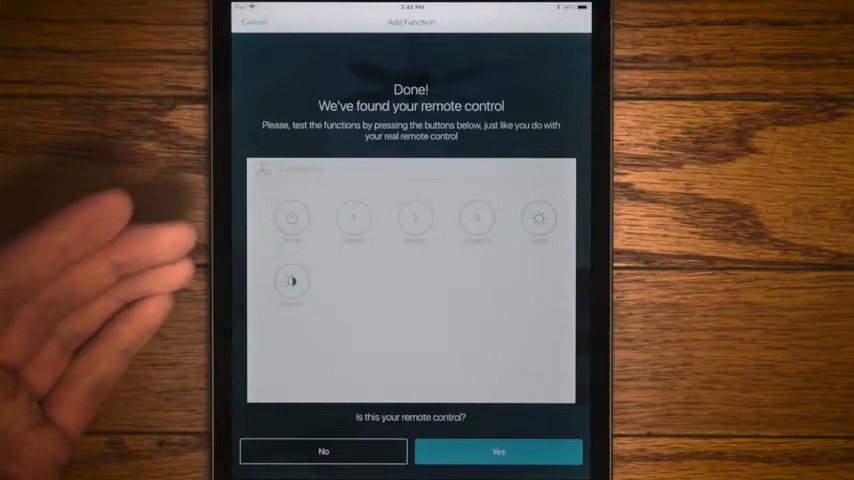
Step: Test each of the detected remote's four fan functions against the real fan
click(352, 218)
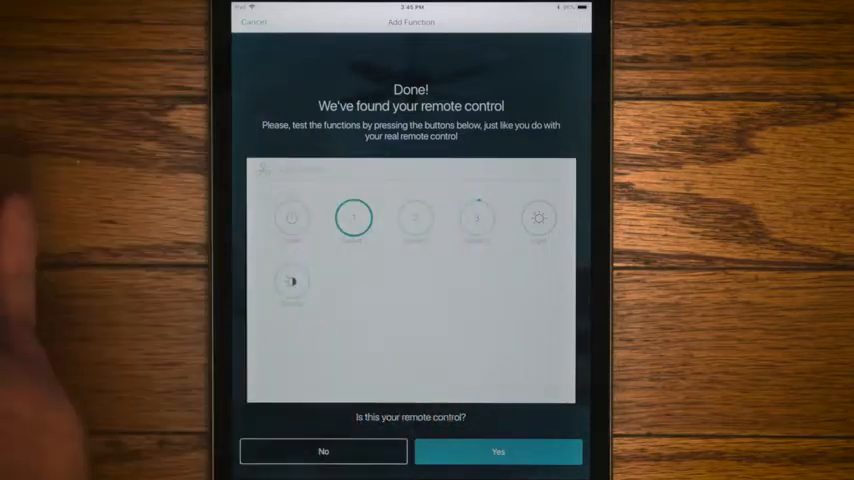
click(476, 218)
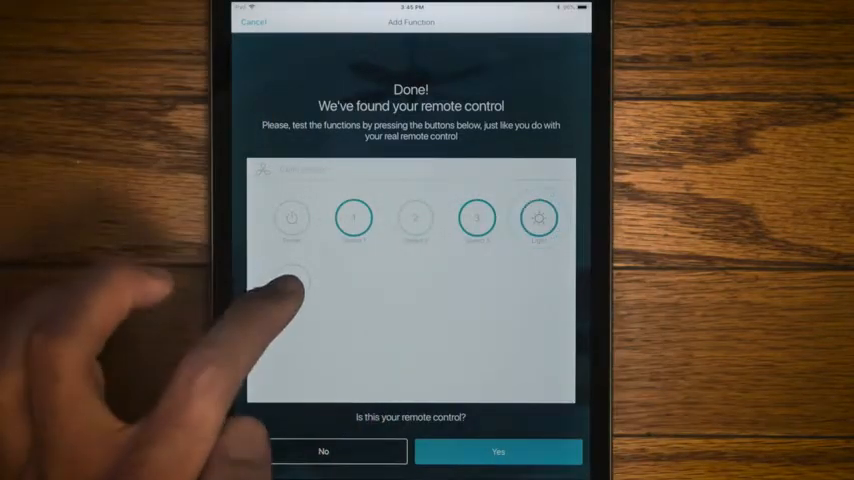
click(292, 284)
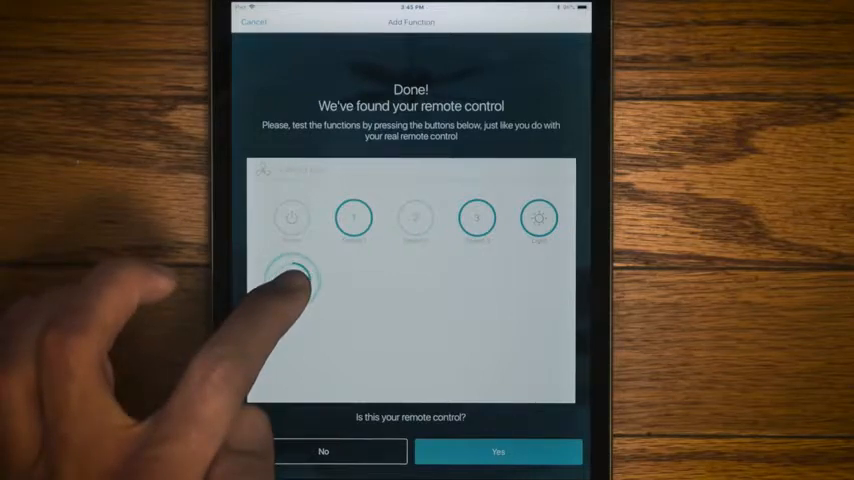
click(292, 280)
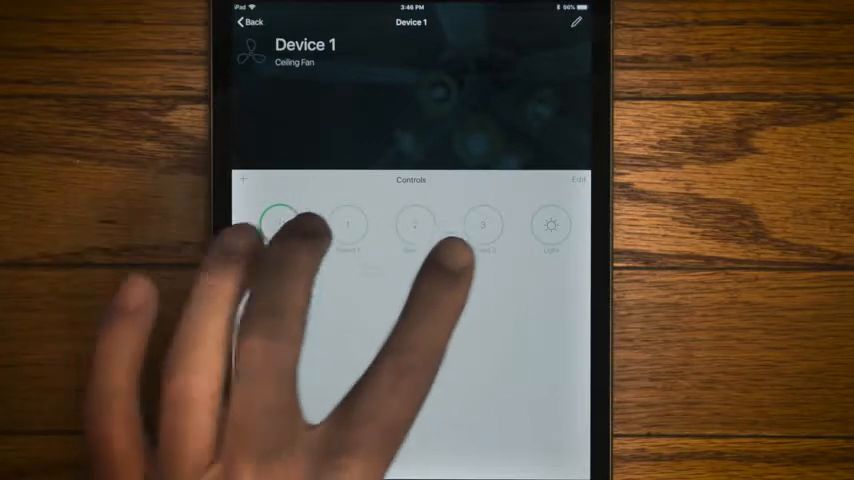
Step: Switch the Device 1 ceiling fan to a different function from its Bond controls
click(482, 224)
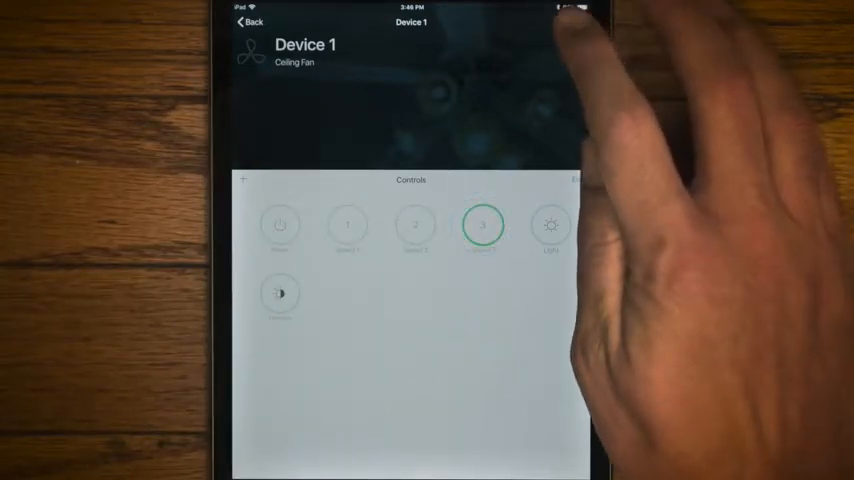
Step: Set the Device 1 fan's location to Kitchen in its settings
click(578, 22)
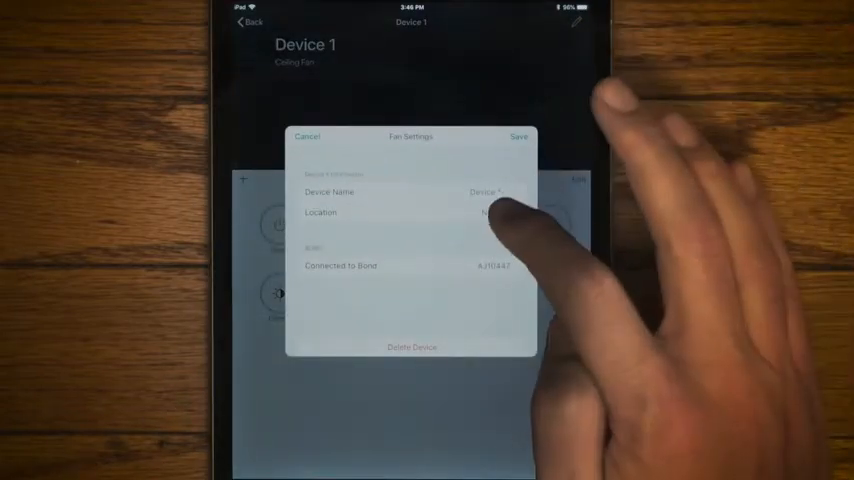
click(490, 212)
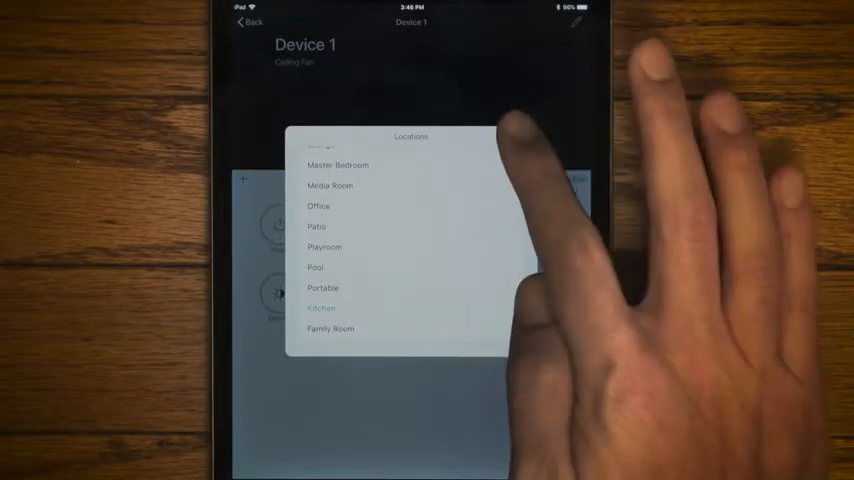
click(320, 308)
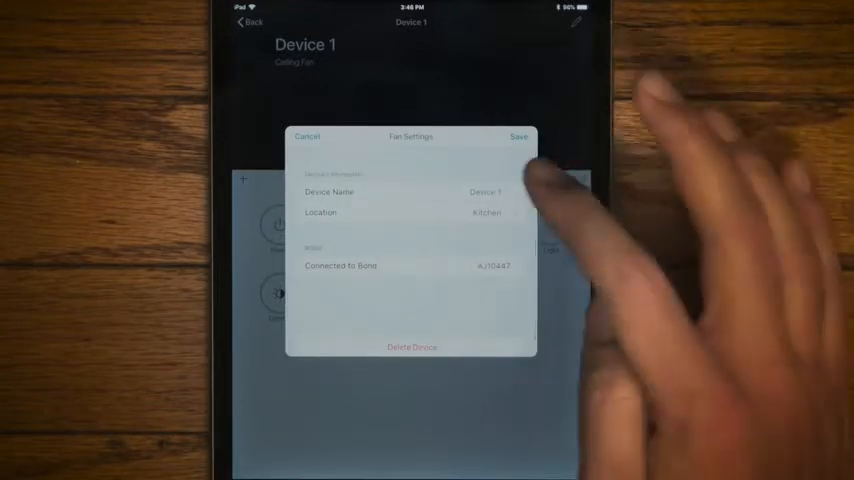